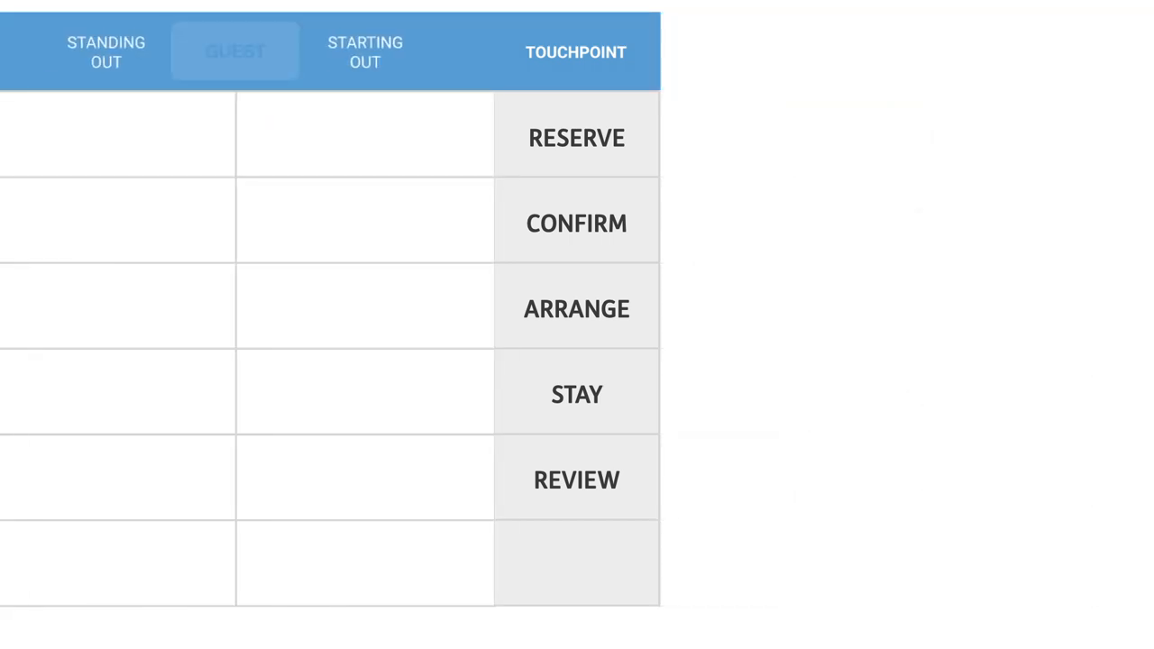
Step: Highlight the GUEST tab in the canvas header above the touchpoint rows
{"action": "left_click", "coordinate": [234, 50]}
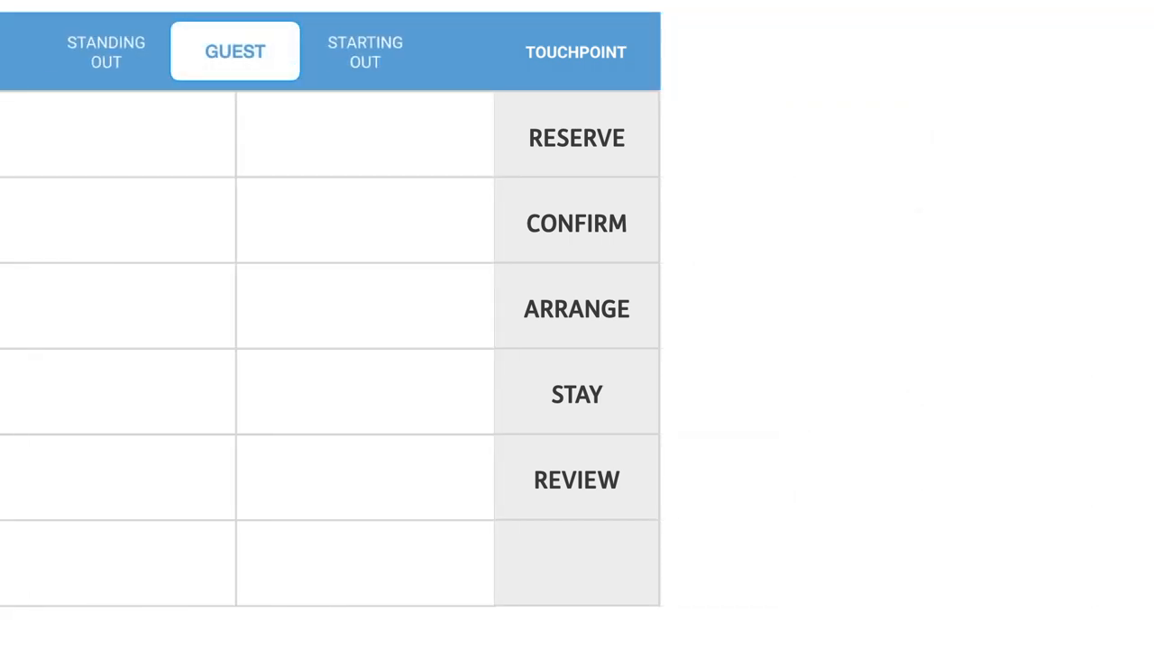